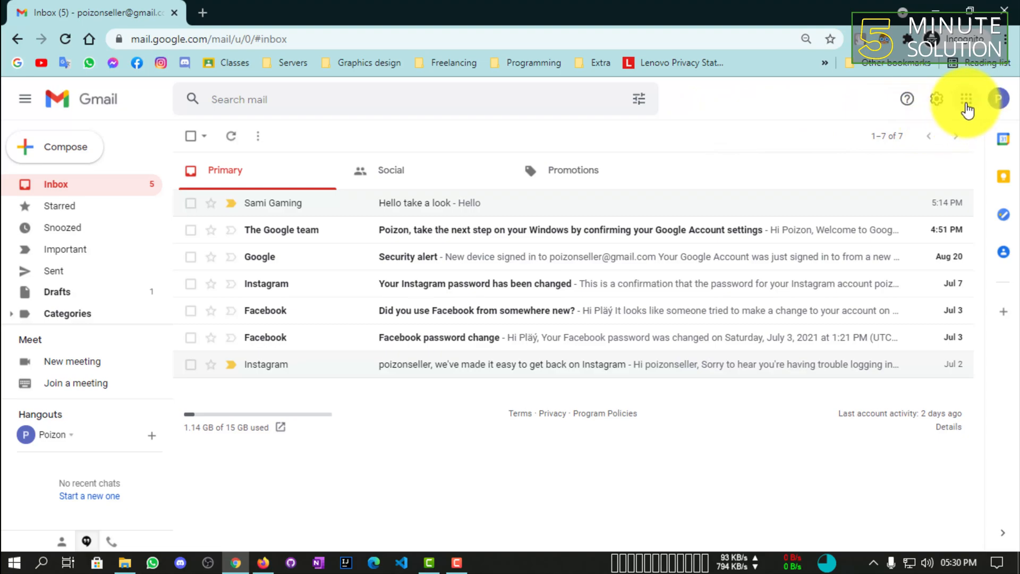
Open Google Contacts from the Gmail apps grid in a new browser tab.
left_click(967, 99)
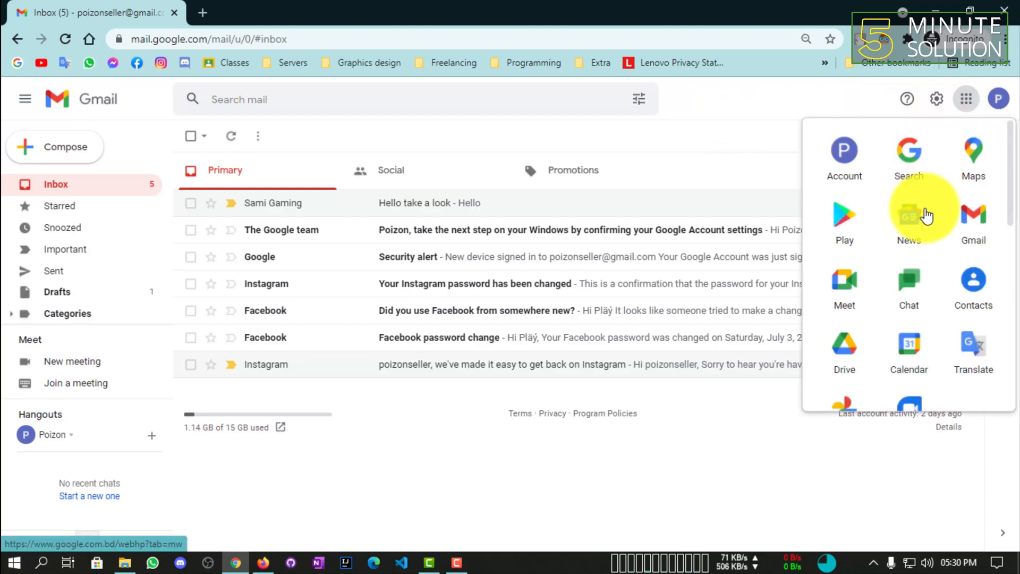
right_click(974, 279)
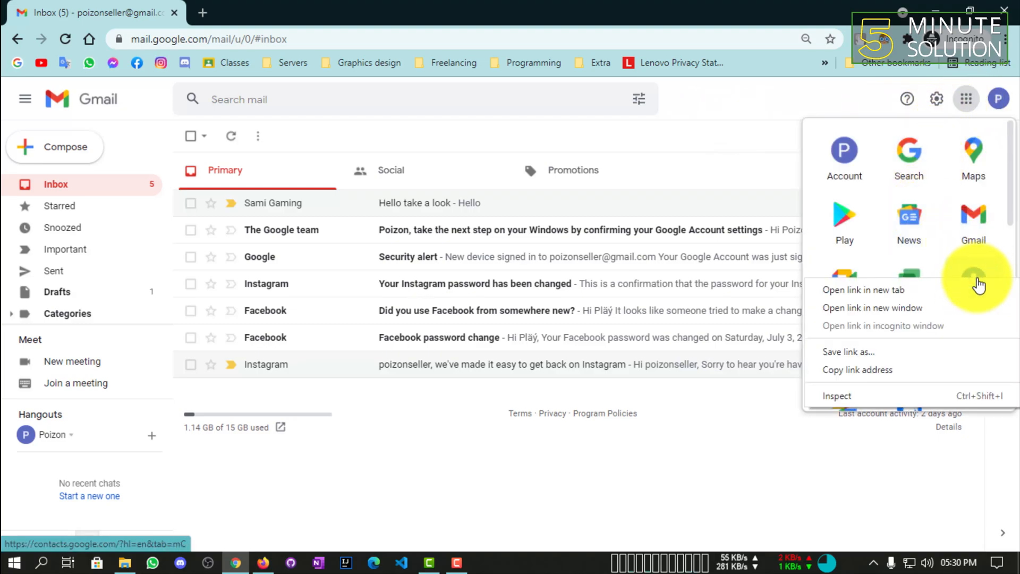
left_click(840, 289)
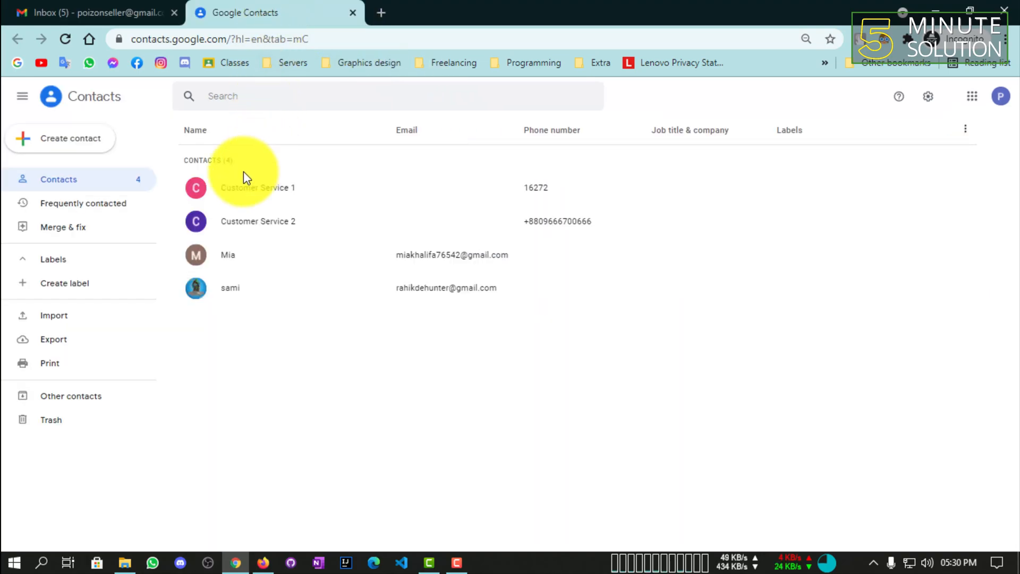
mouse_move(408, 307)
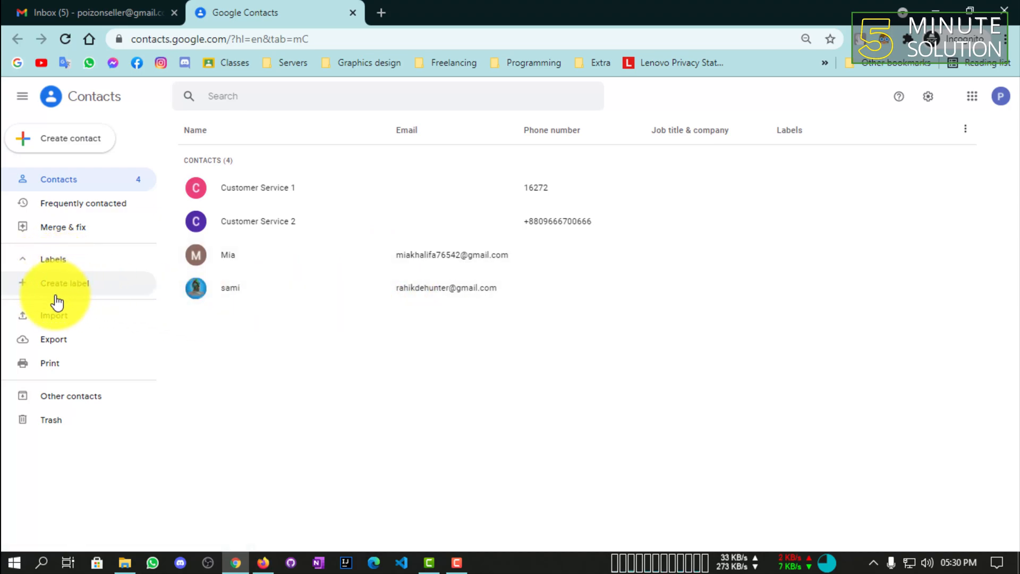
Create and save a contact label named 'Group 1'.
left_click(65, 282)
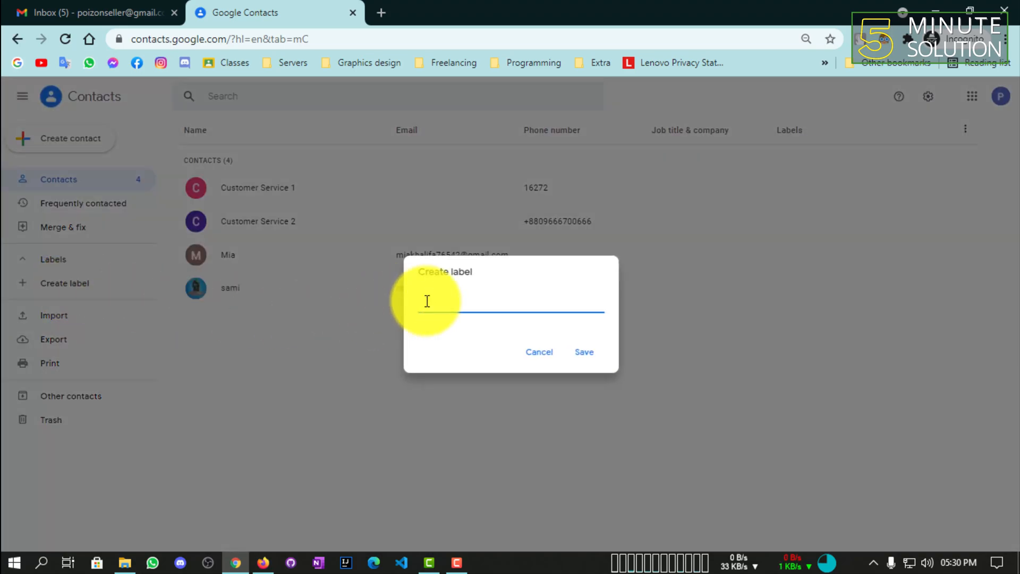
type("Group")
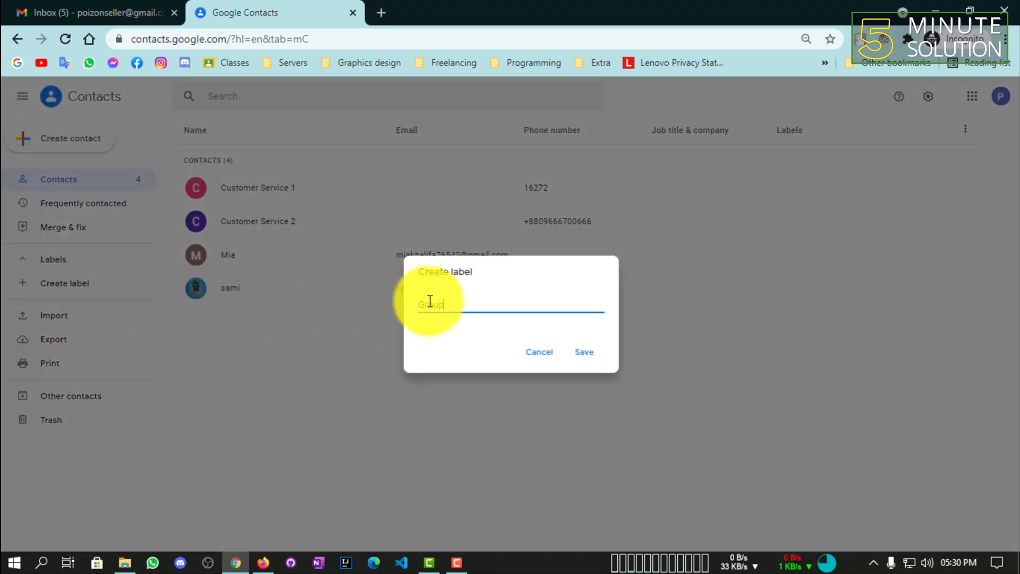
type("Group 1")
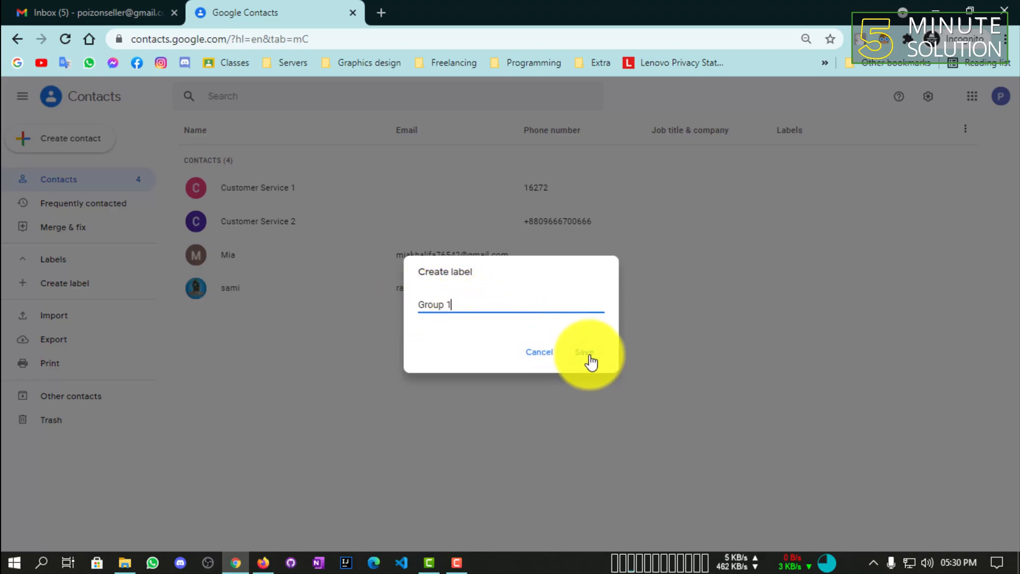
left_click(584, 352)
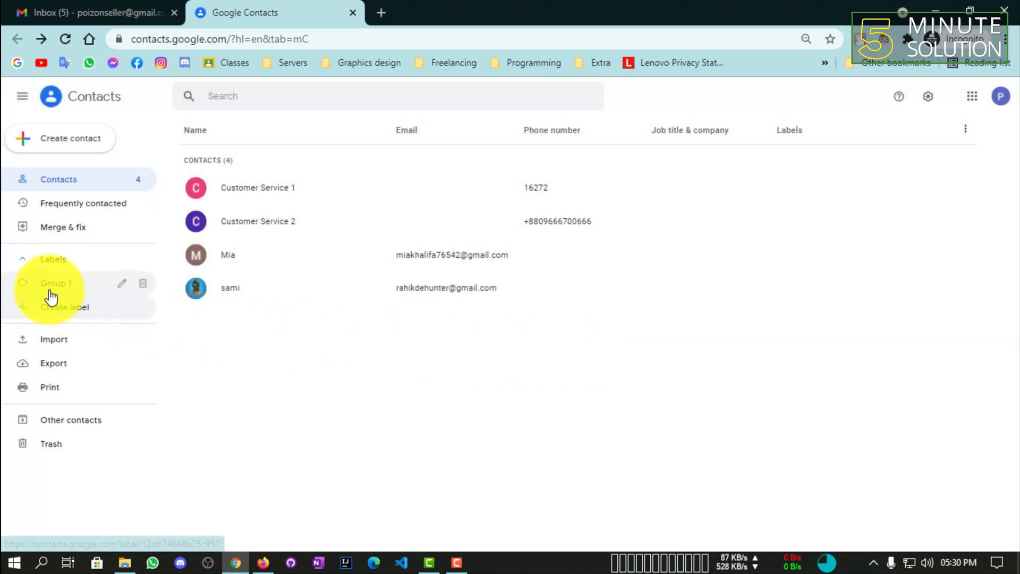
left_click(55, 282)
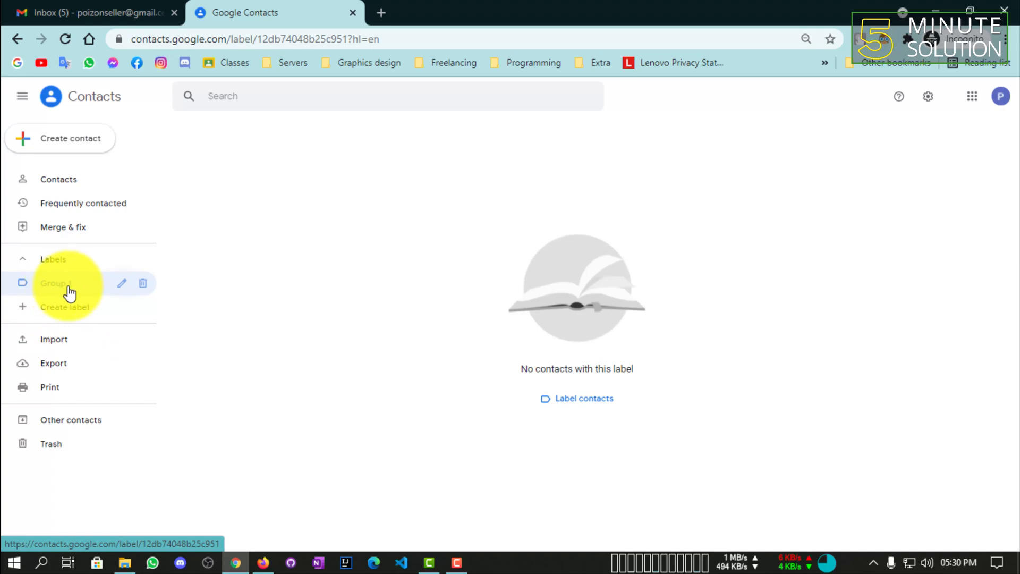
left_click(59, 179)
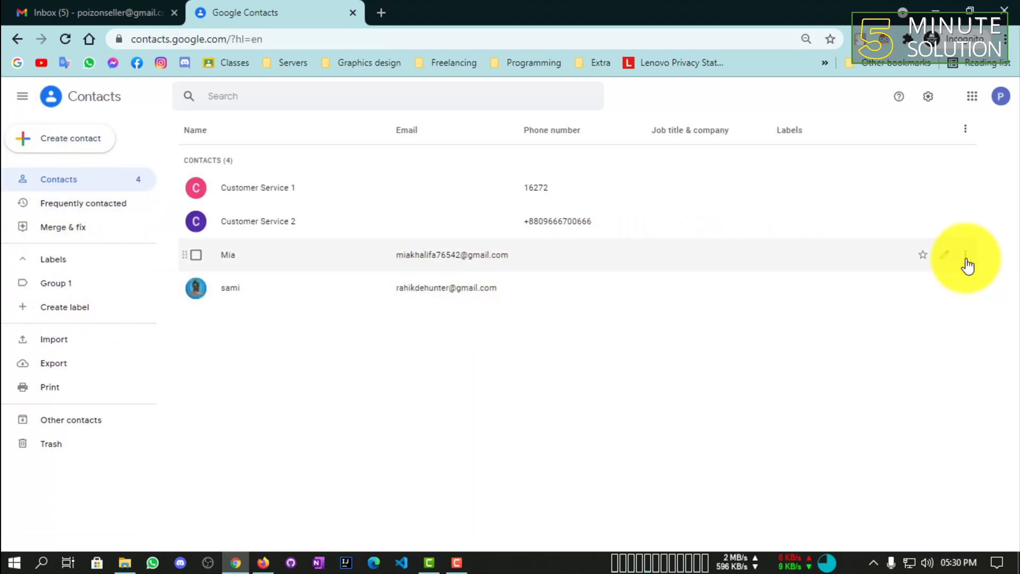
Add Mia to Group 1 via her row menu, then open sami's row menu.
left_click(966, 254)
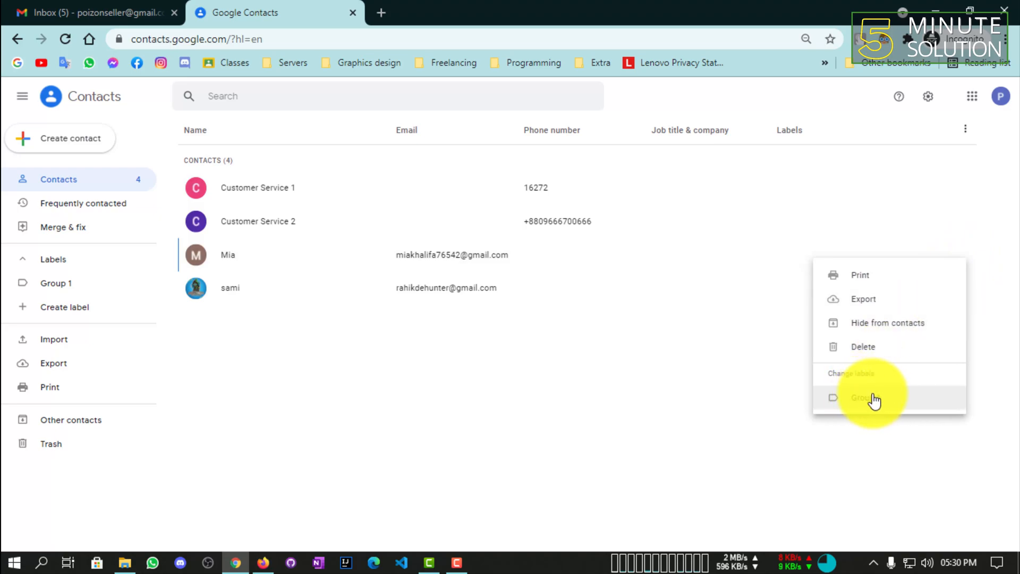
left_click(871, 398)
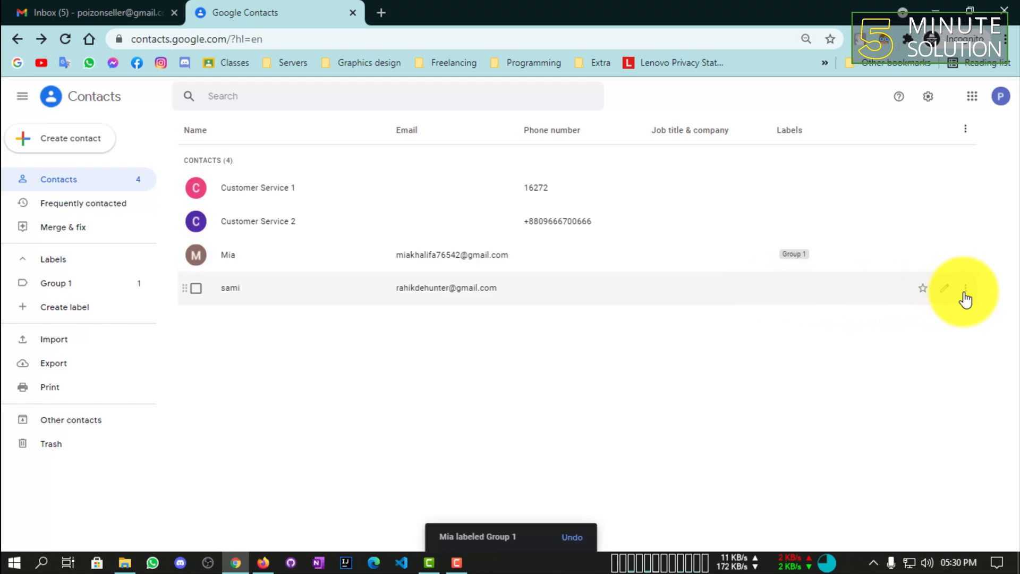
left_click(965, 288)
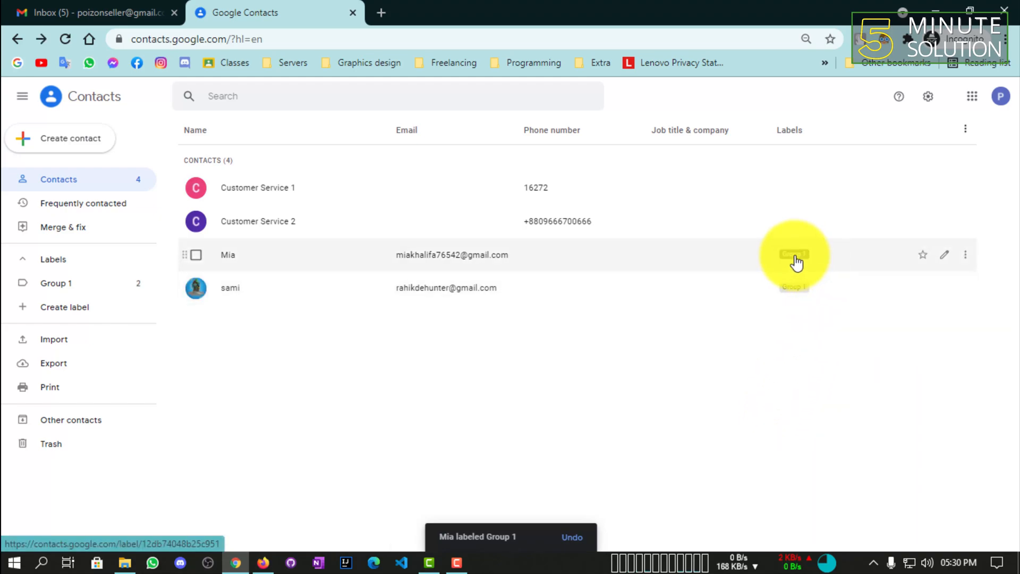
View the Group 1 label's contacts, then return to the Gmail tab.
left_click(56, 283)
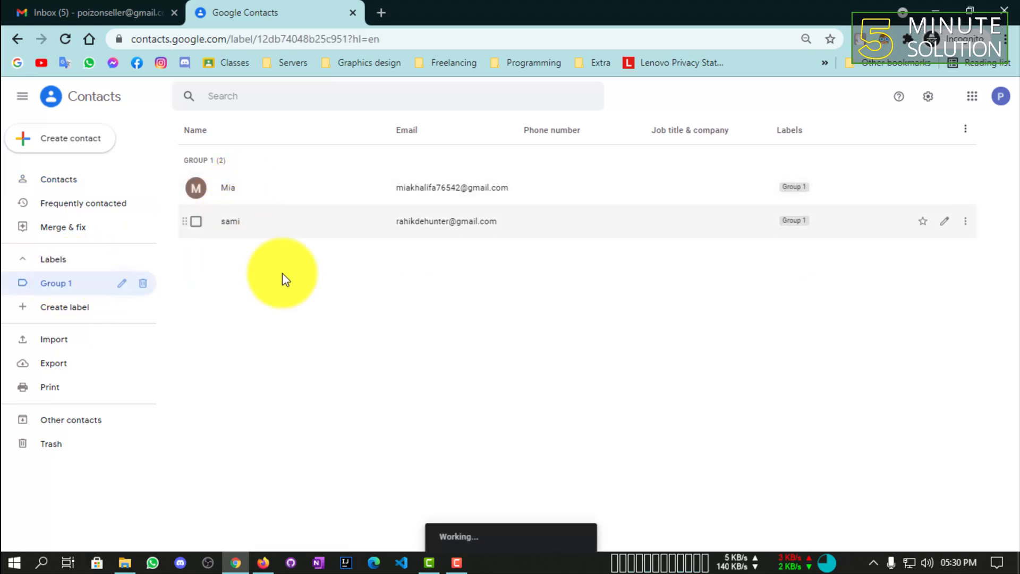
left_click(85, 13)
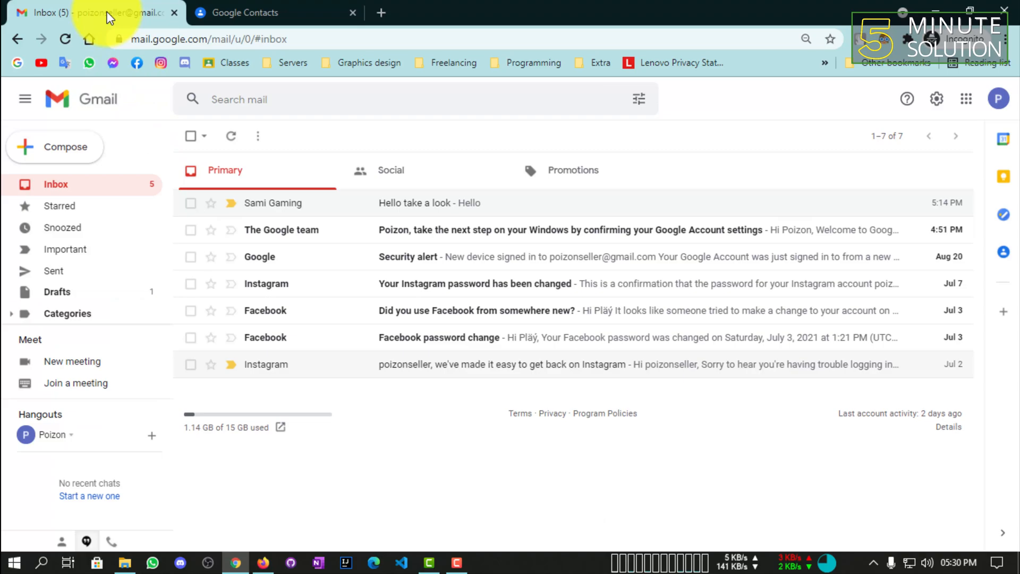
Compose a new email and select all Group 1 contacts in the recipient picker.
left_click(65, 146)
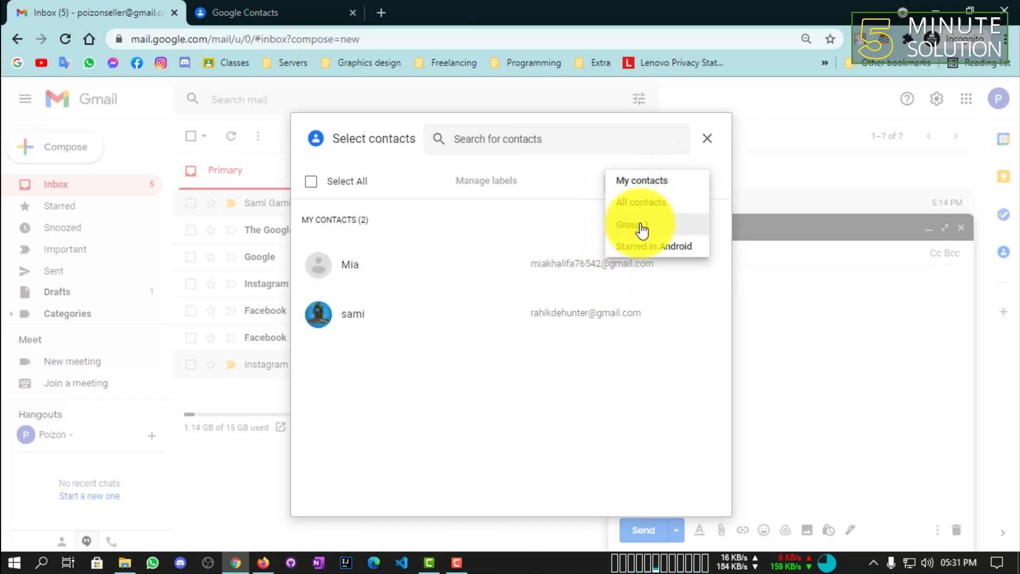
left_click(631, 224)
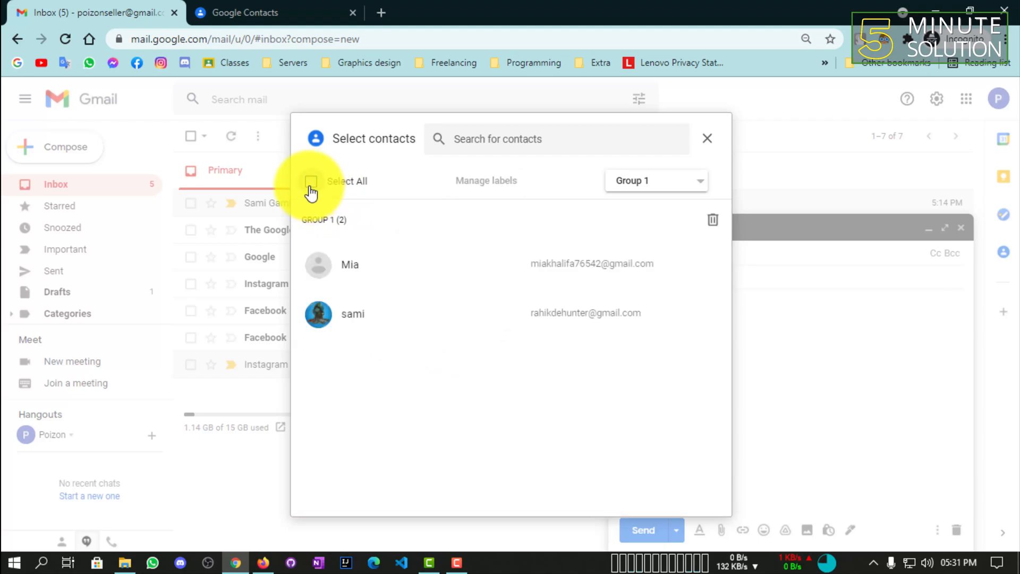
left_click(312, 181)
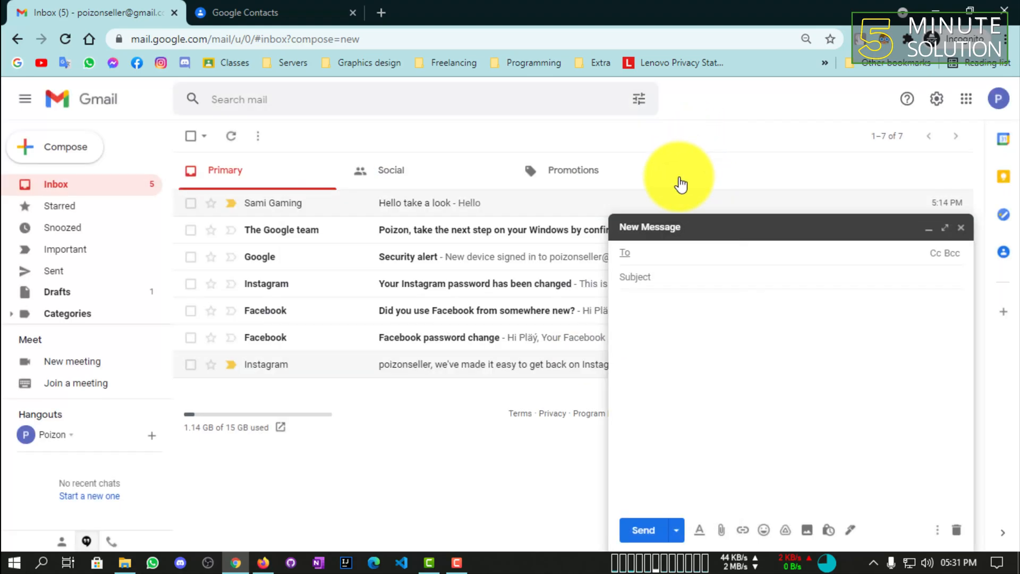
mouse_move(579, 169)
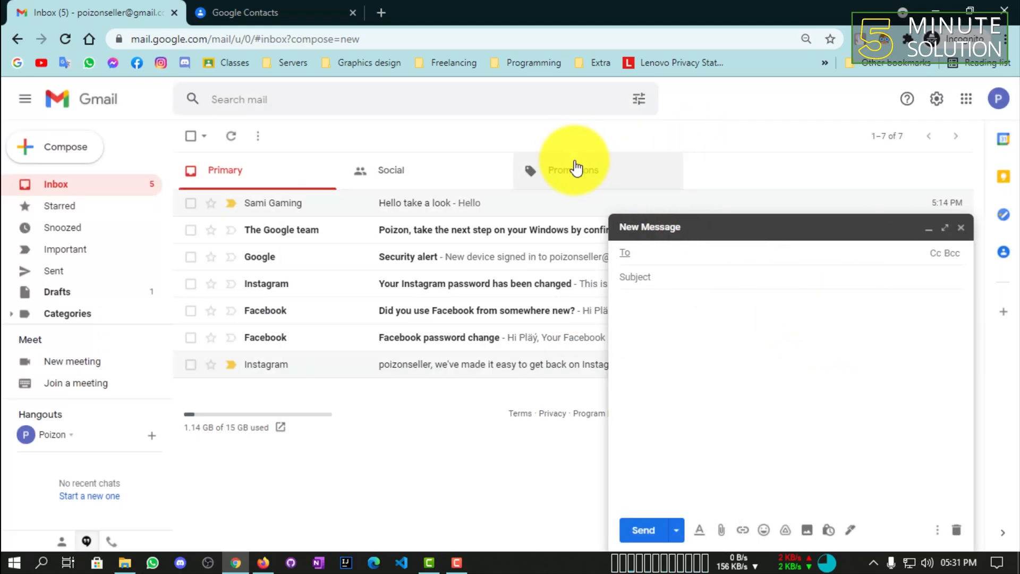